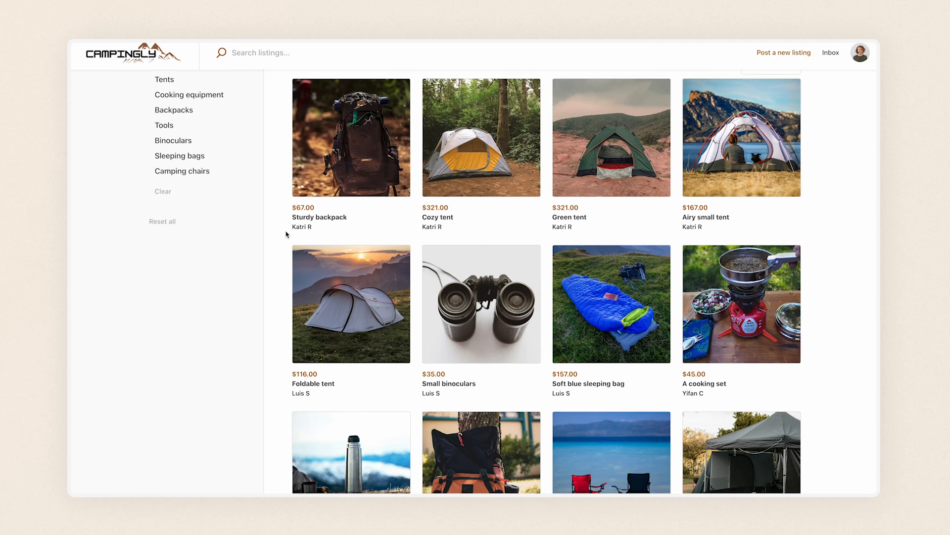
# - Review the listing form's category choices, then browse listings filtered to Tents
pyautogui.scroll(-3)
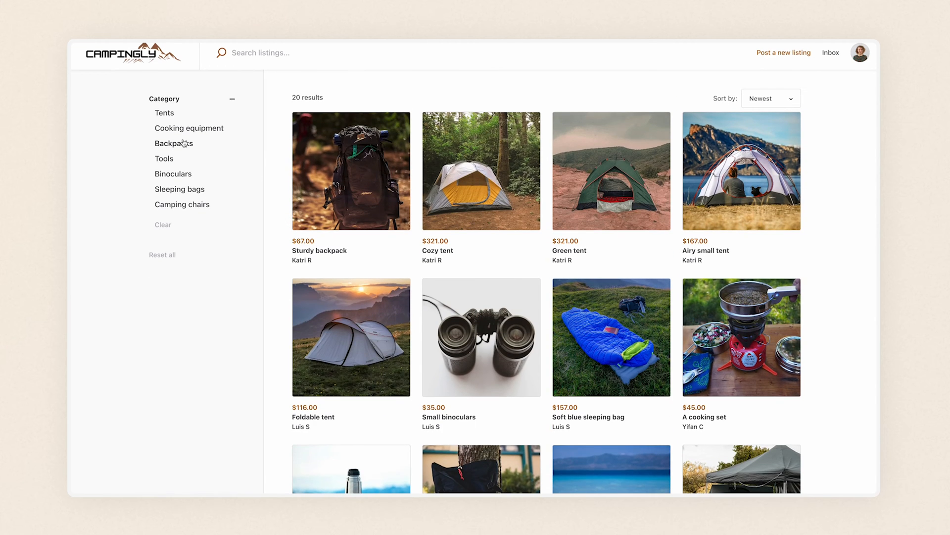
pyautogui.click(173, 142)
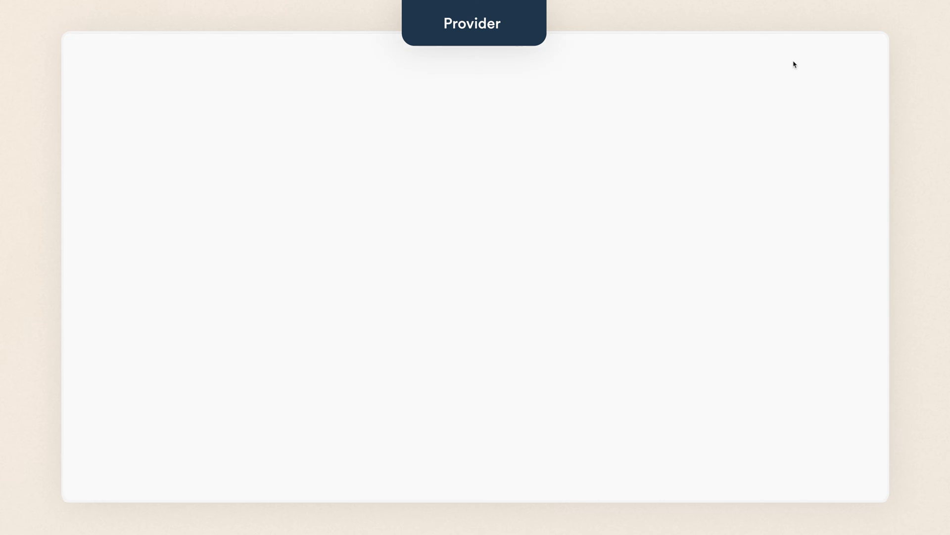
pyautogui.click(479, 146)
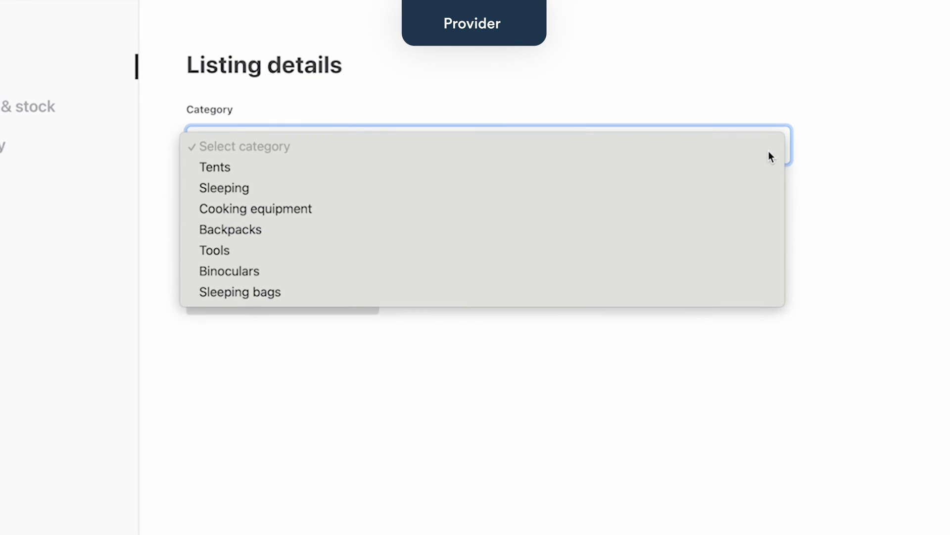
pyautogui.moveTo(223, 188)
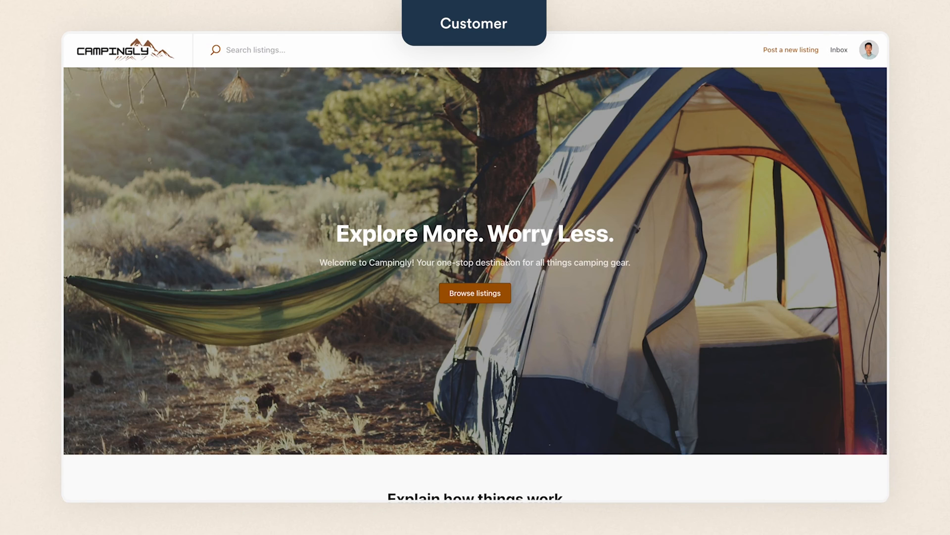
pyautogui.click(474, 293)
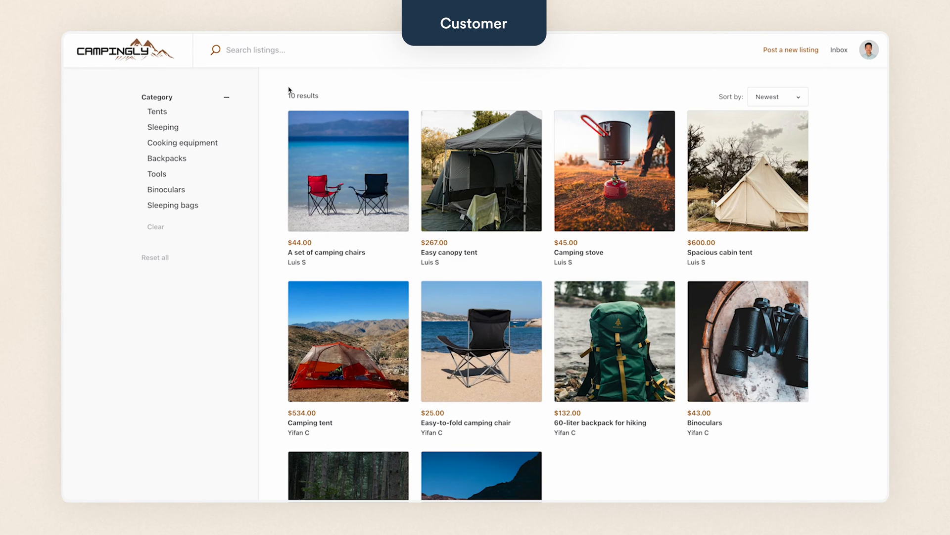
pyautogui.click(157, 111)
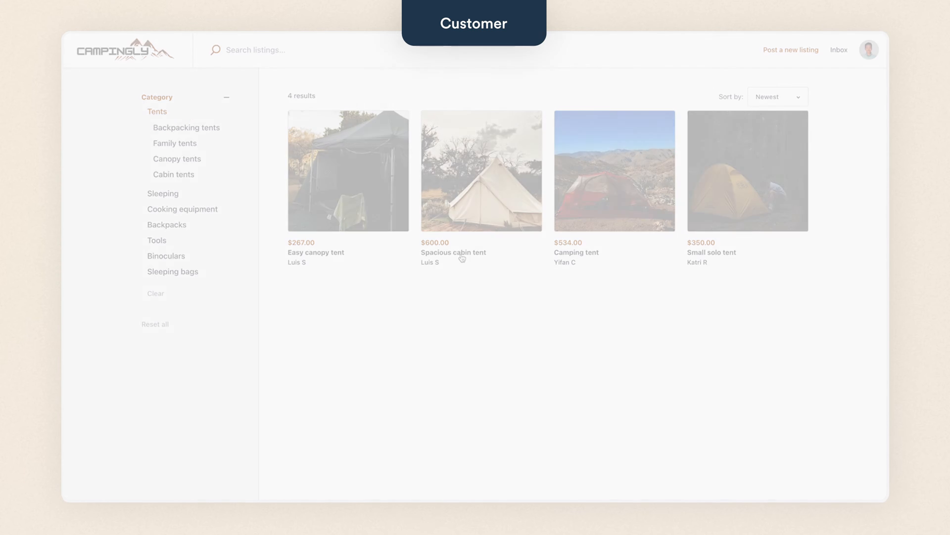
pyautogui.click(164, 126)
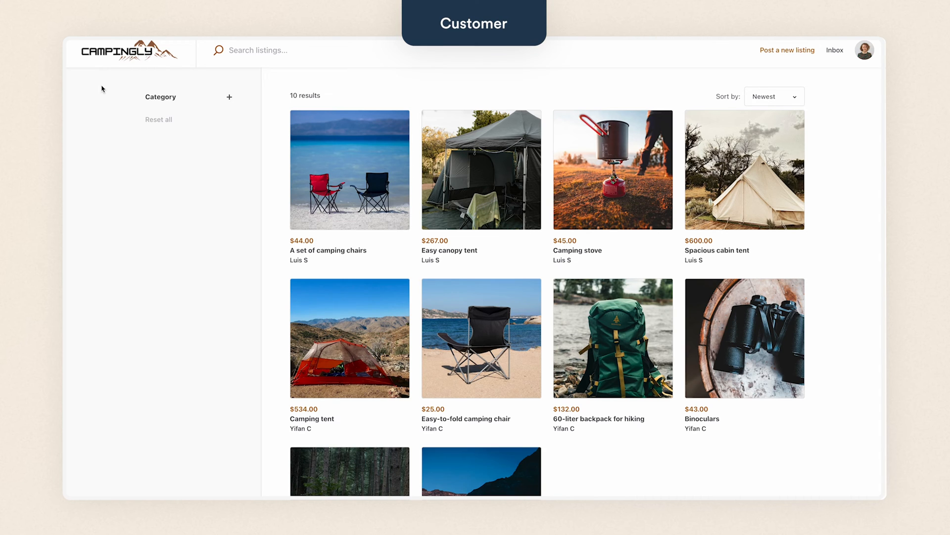
# - Filter the browsed listings to Tools, then to the Camping chairs subcategory
pyautogui.click(228, 96)
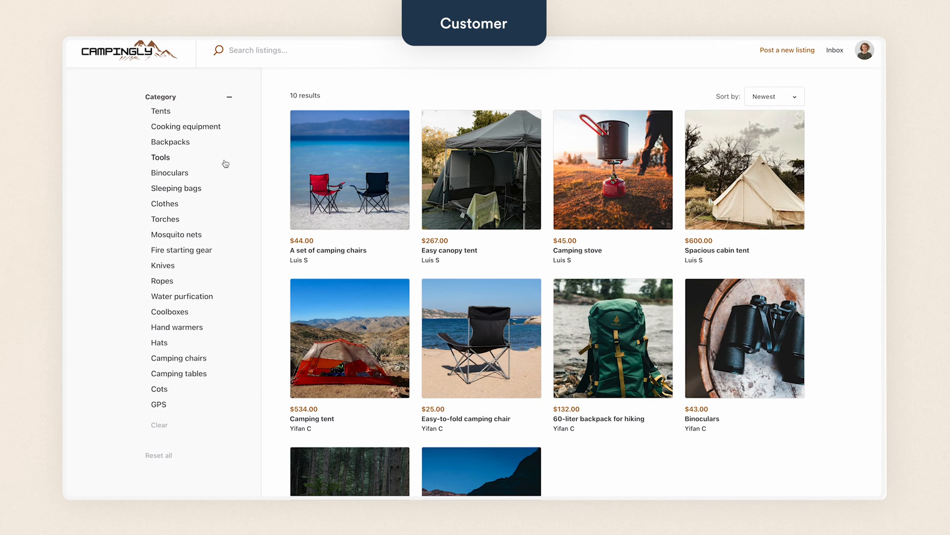
pyautogui.click(160, 158)
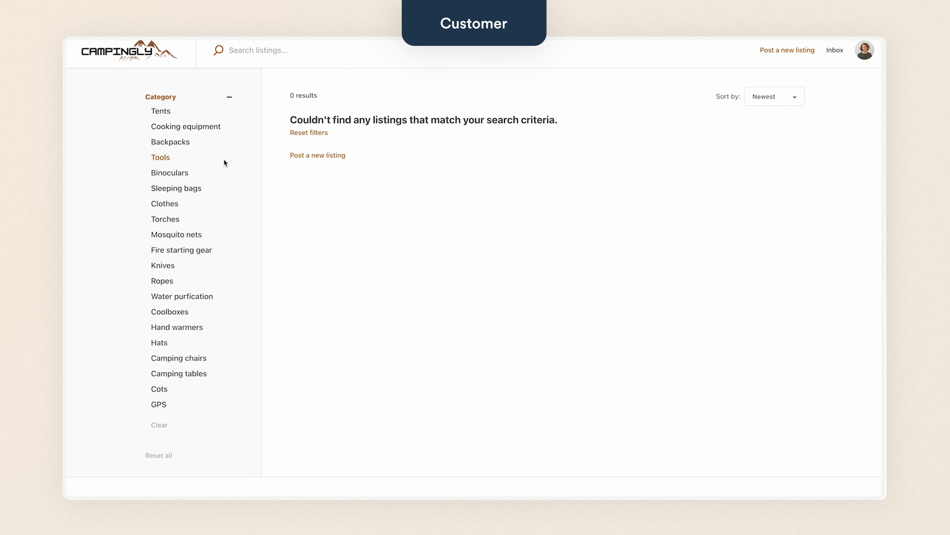
pyautogui.click(178, 358)
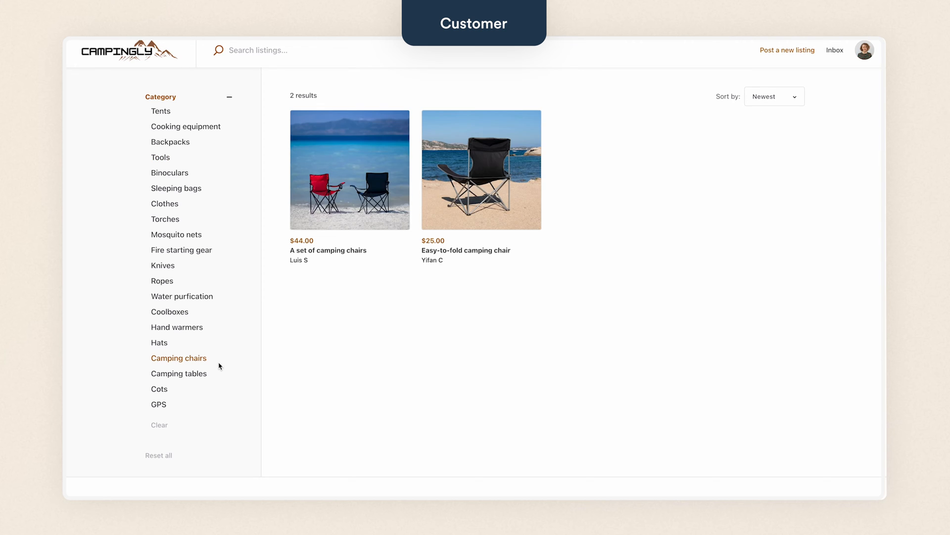
# - Start a new listing and choose a category from the long category list
pyautogui.click(787, 50)
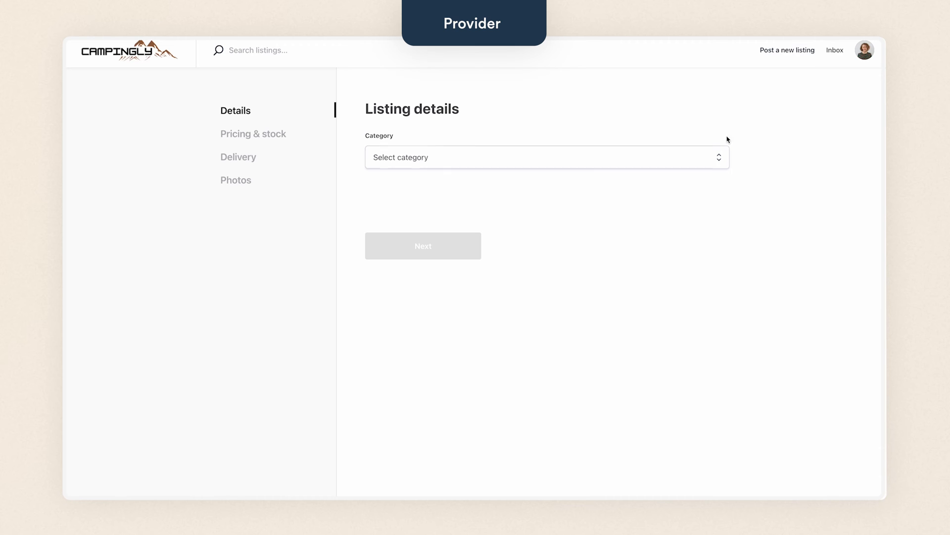
pyautogui.click(546, 158)
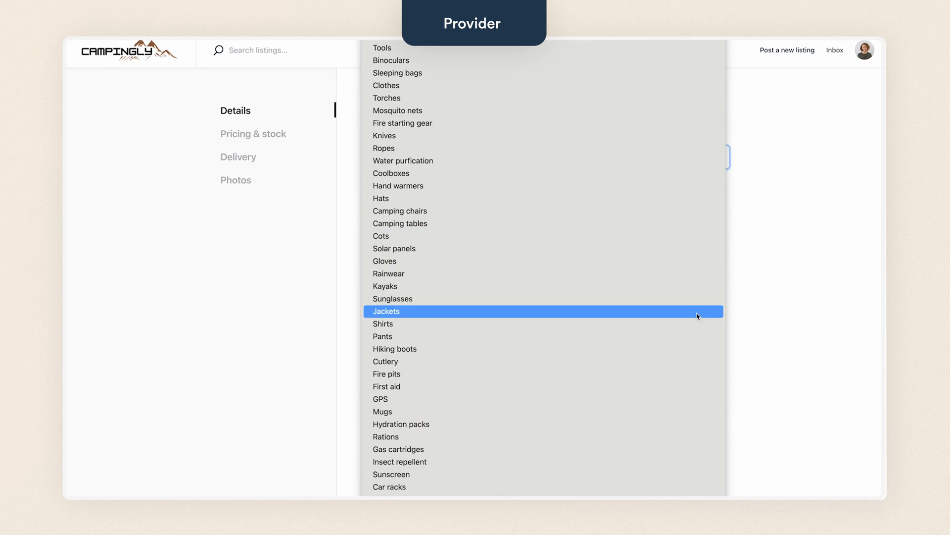
pyautogui.click(385, 311)
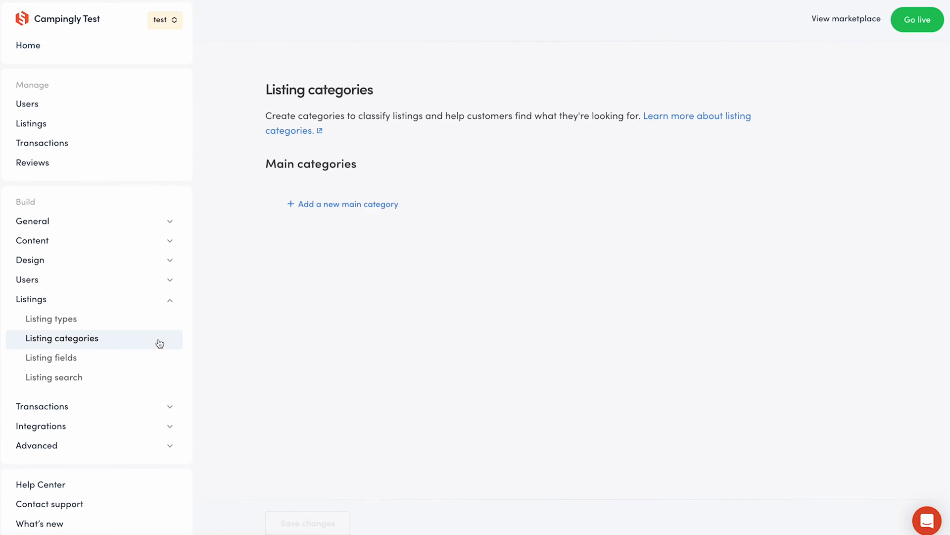
# - Add a new main category named 'Tents' with ID 'tents' in Listing categories
pyautogui.click(62, 337)
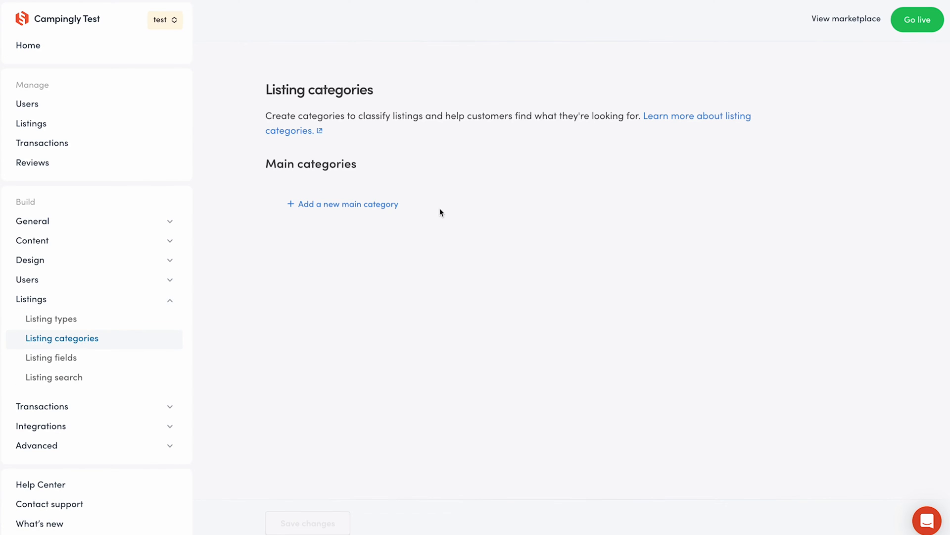
pyautogui.click(342, 204)
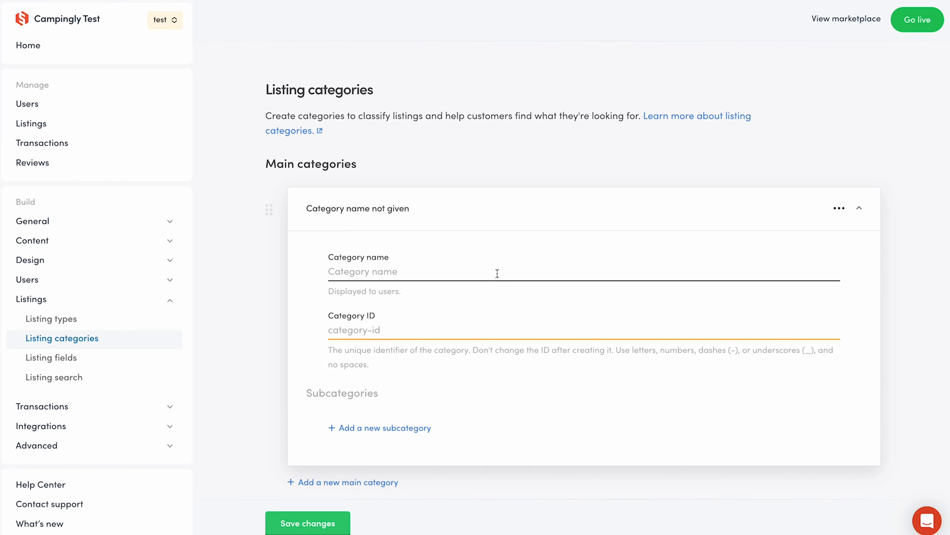
pyautogui.write('Tents')
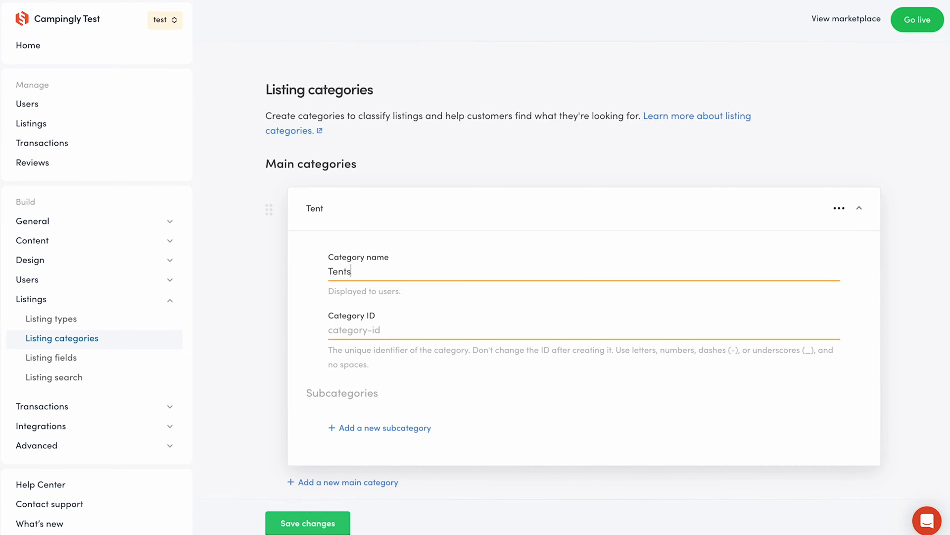
pyautogui.write('tents')
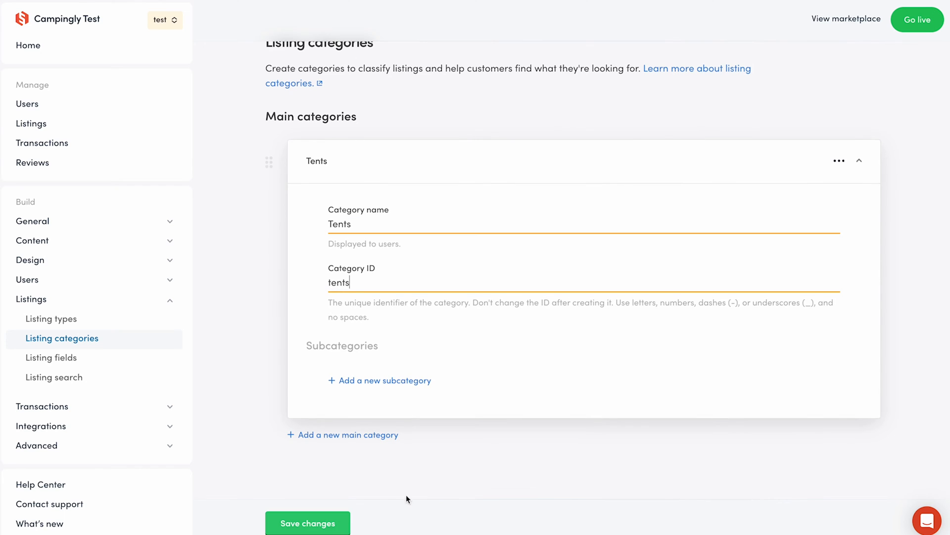
pyautogui.click(307, 523)
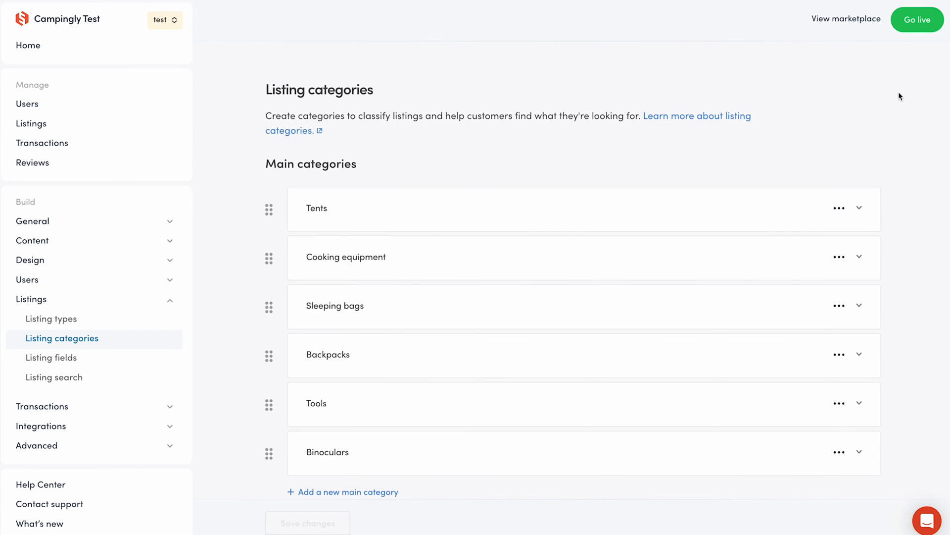
pyautogui.moveTo(379, 217)
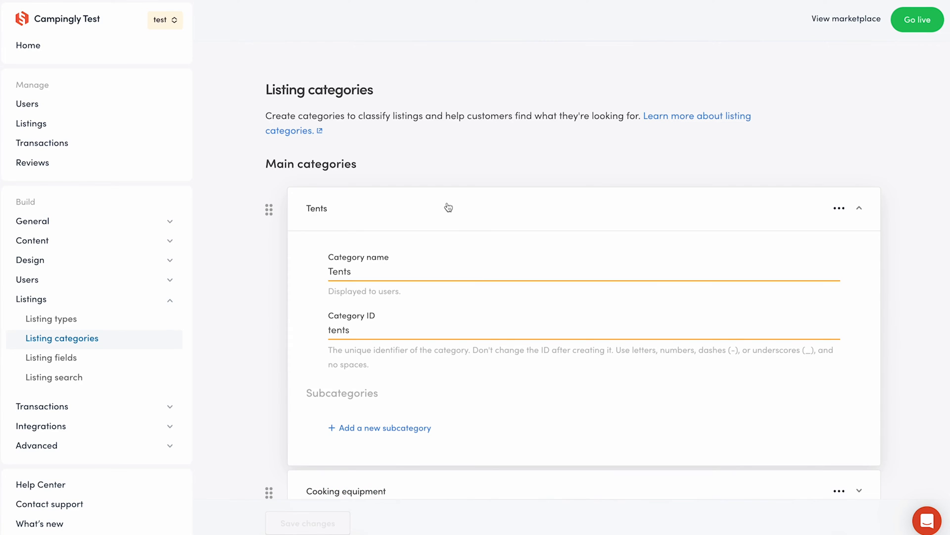
# - Add a 'Backpacking tents' subcategory under Tents and collapse the category
pyautogui.scroll(-3)
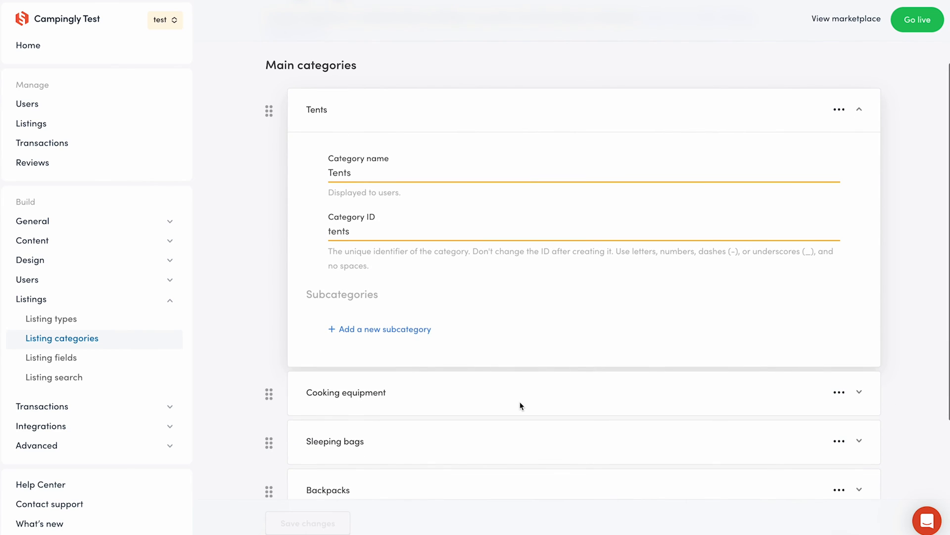
pyautogui.click(385, 329)
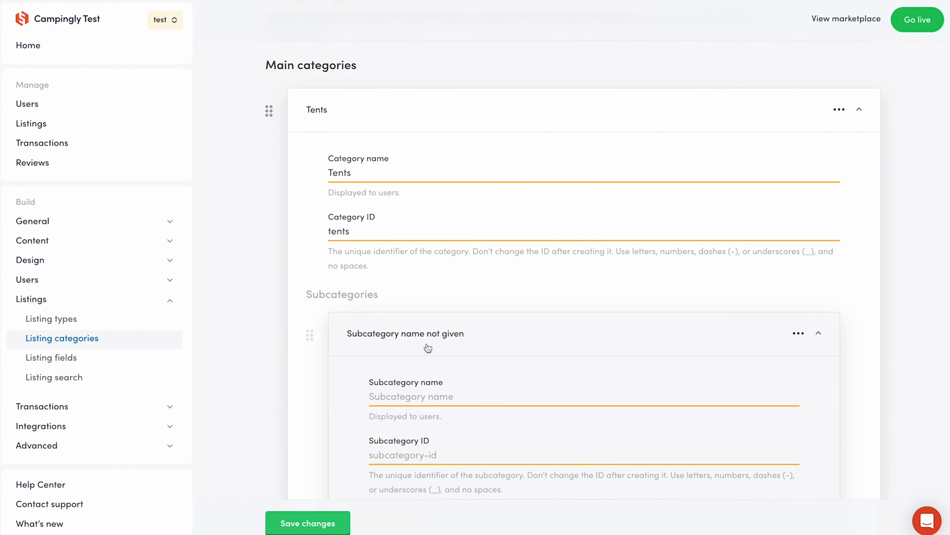
pyautogui.scroll(-3)
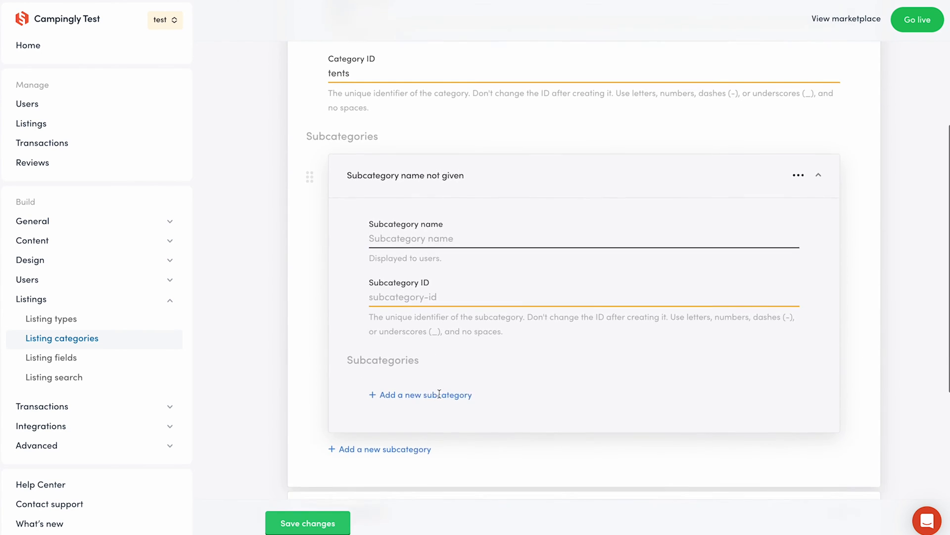
pyautogui.write('Backpacking tents')
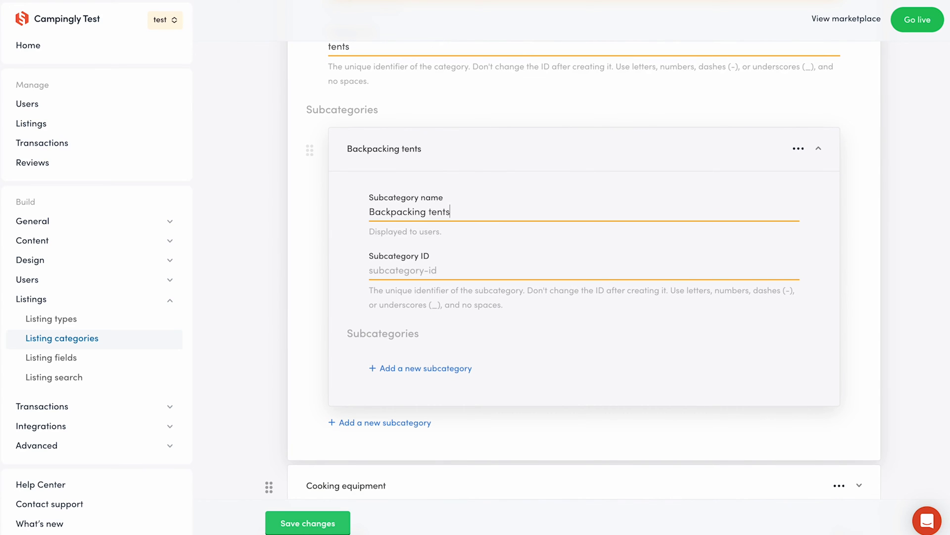
pyautogui.click(818, 149)
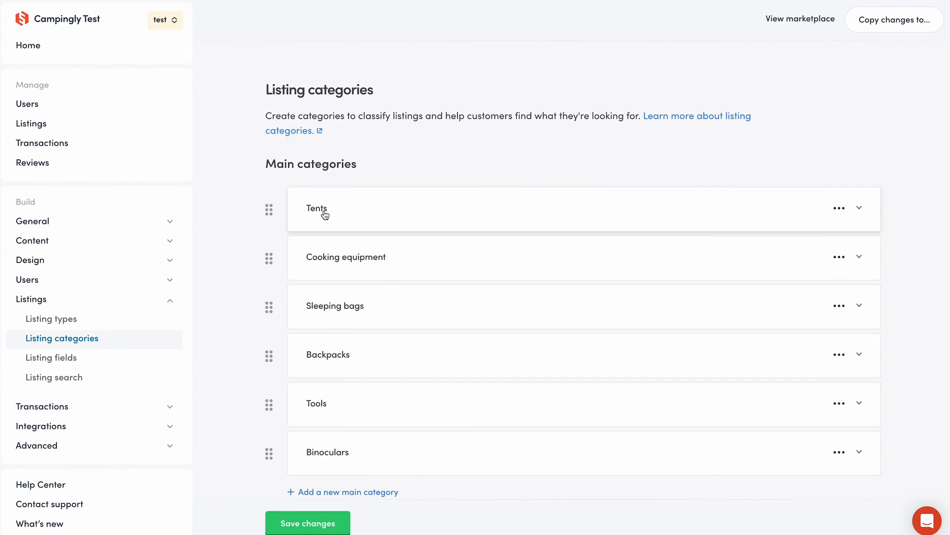
# - Save the listing category changes so Tents is stored
pyautogui.click(307, 523)
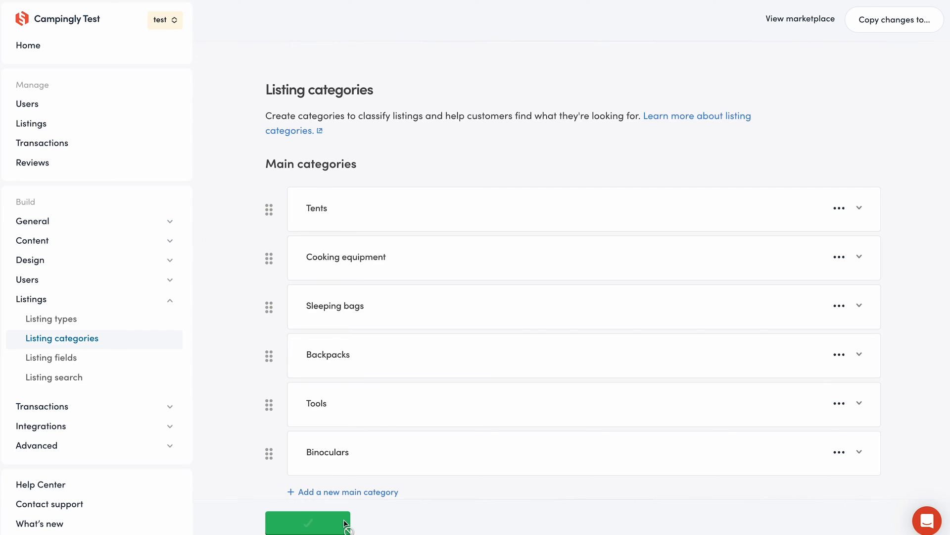
pyautogui.click(307, 521)
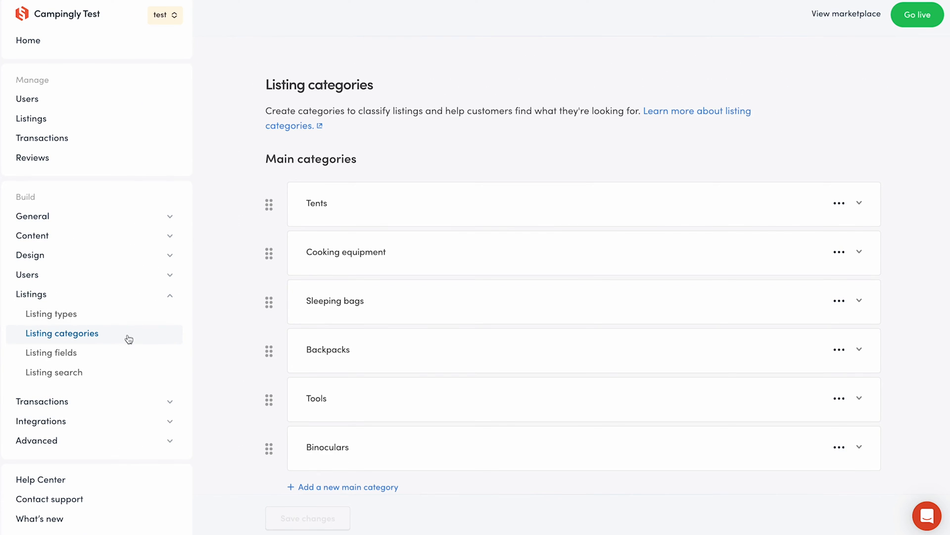
# - Limit the Tent size listing field to the 'tents' category ID
pyautogui.click(50, 352)
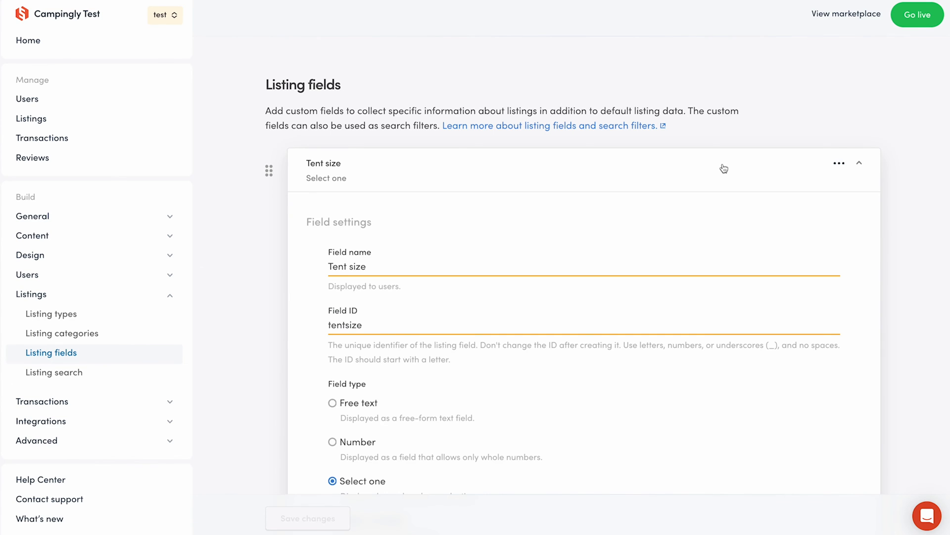
pyautogui.scroll(-3)
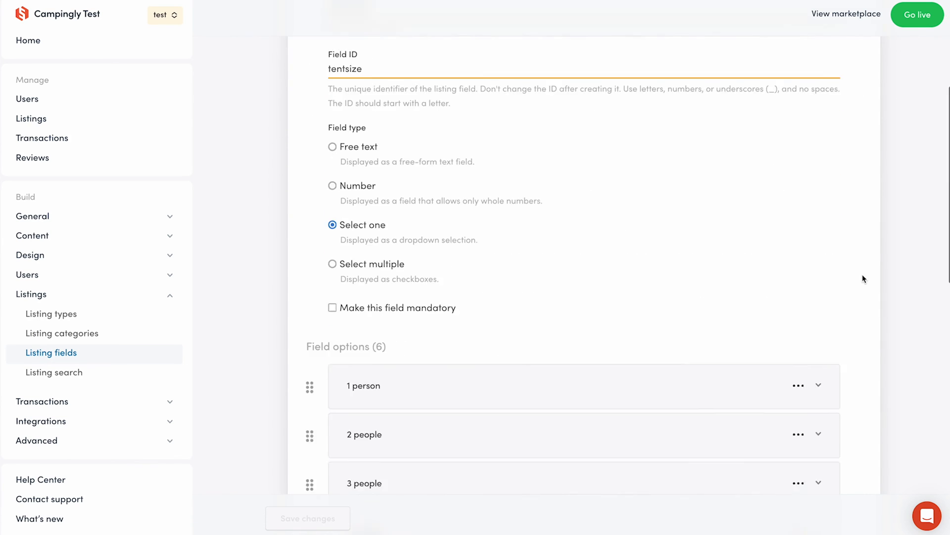
pyautogui.scroll(-3)
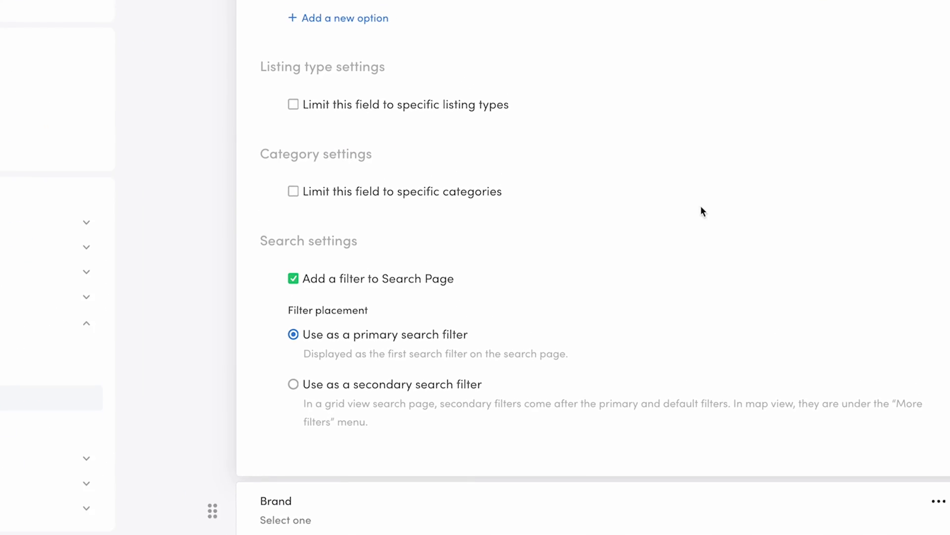
pyautogui.click(293, 191)
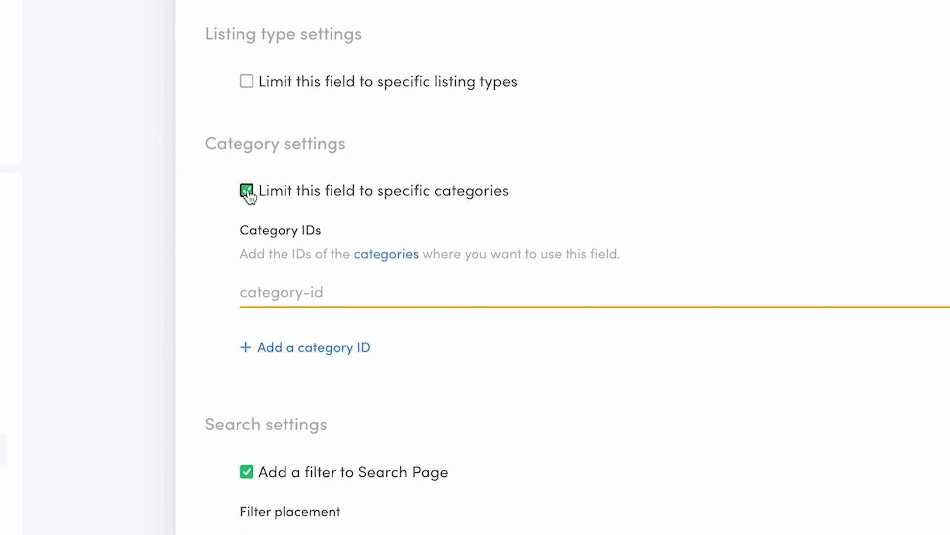
pyautogui.click(247, 190)
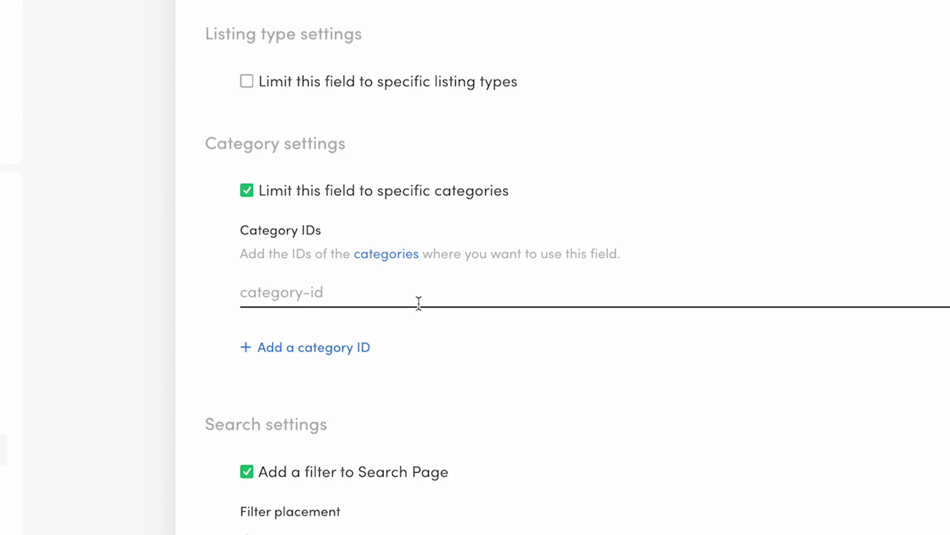
pyautogui.write('tents')
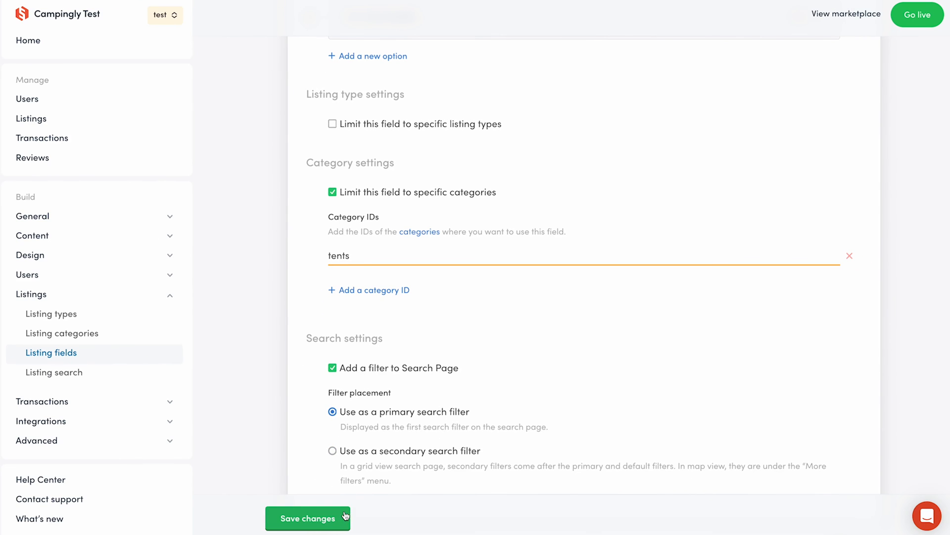
# - Save the Tent size field changes
pyautogui.click(307, 518)
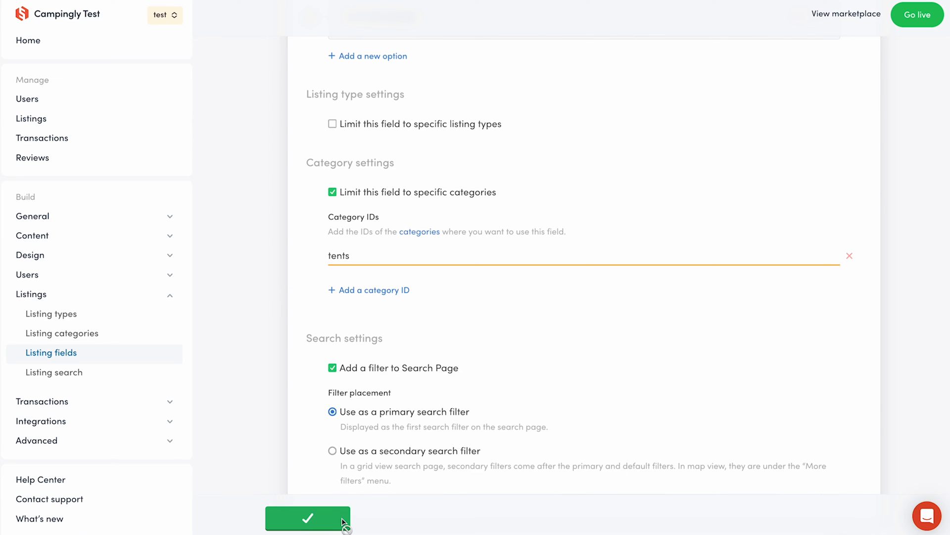
pyautogui.click(307, 517)
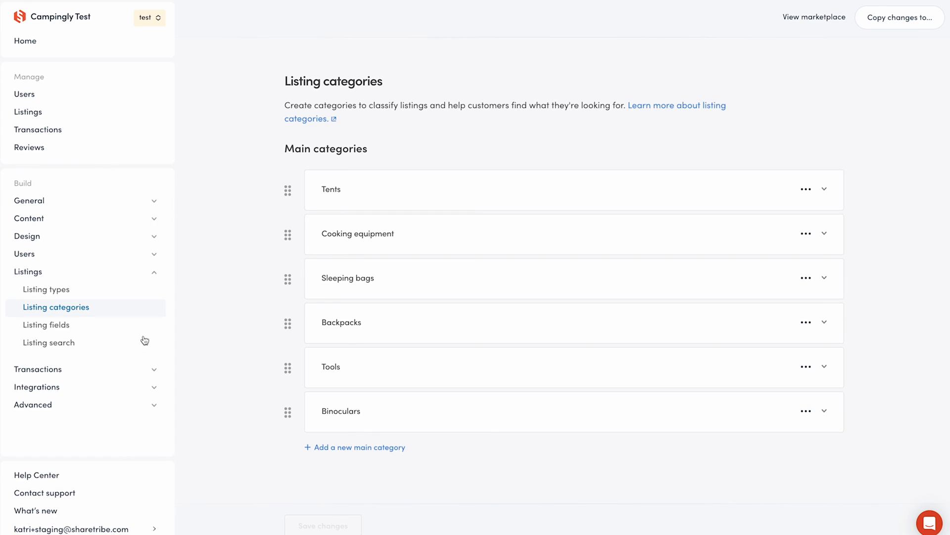
# - Enable category filtering in Listing search, save it, and return to the marketplace
pyautogui.click(48, 341)
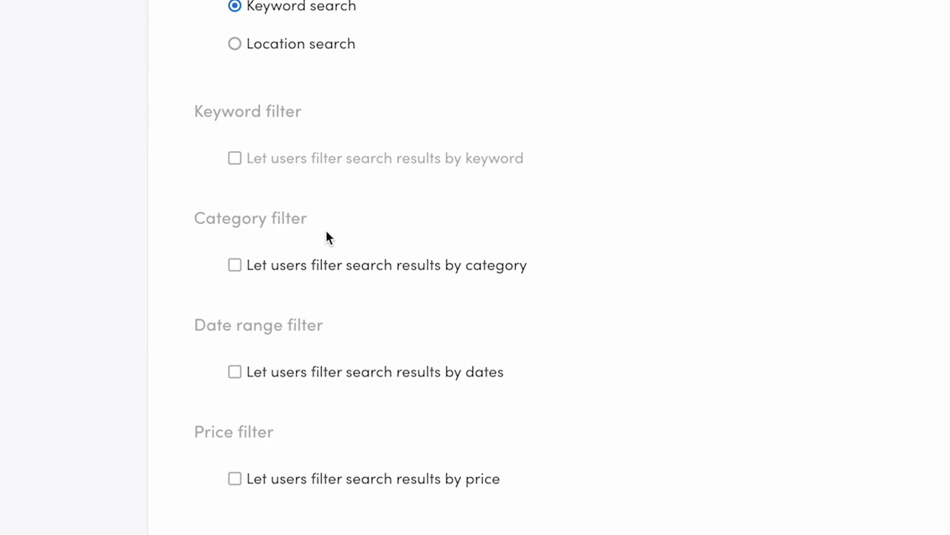
pyautogui.click(235, 265)
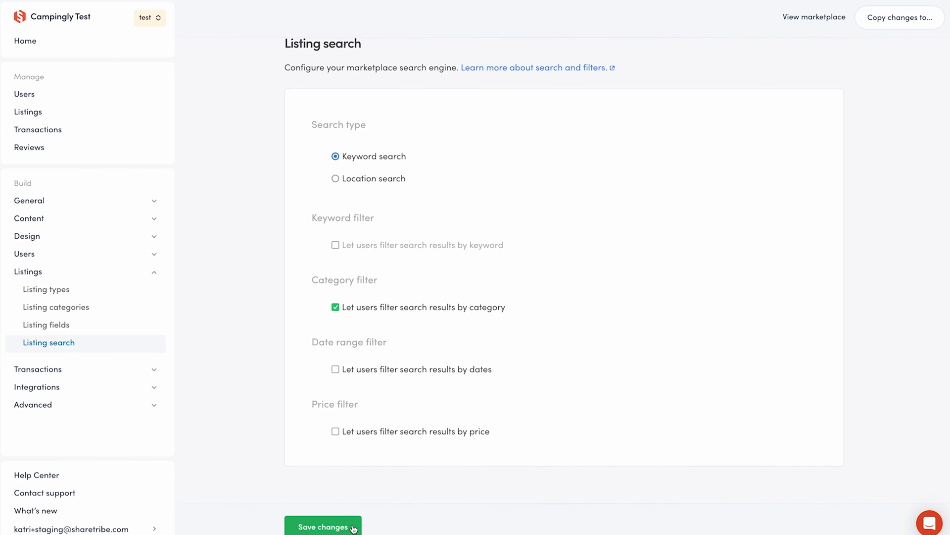
pyautogui.click(323, 526)
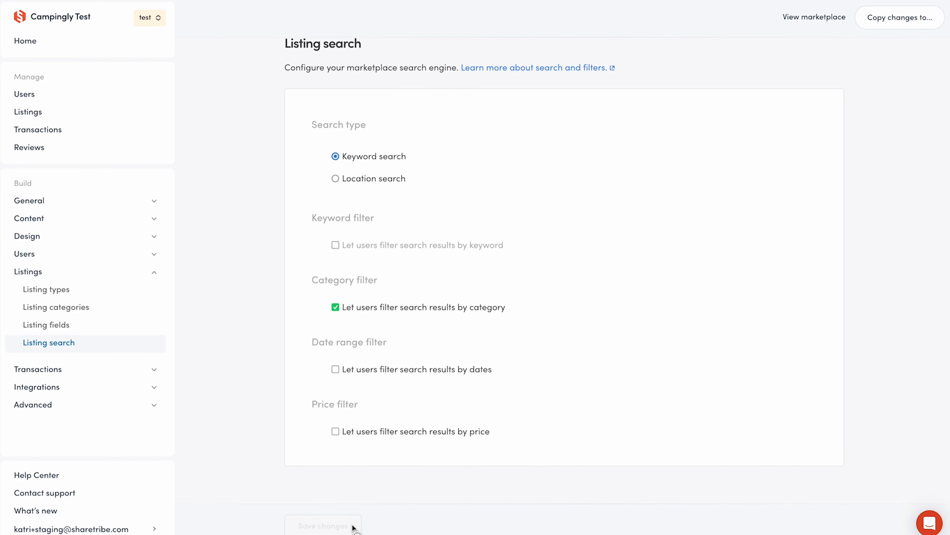
pyautogui.click(814, 17)
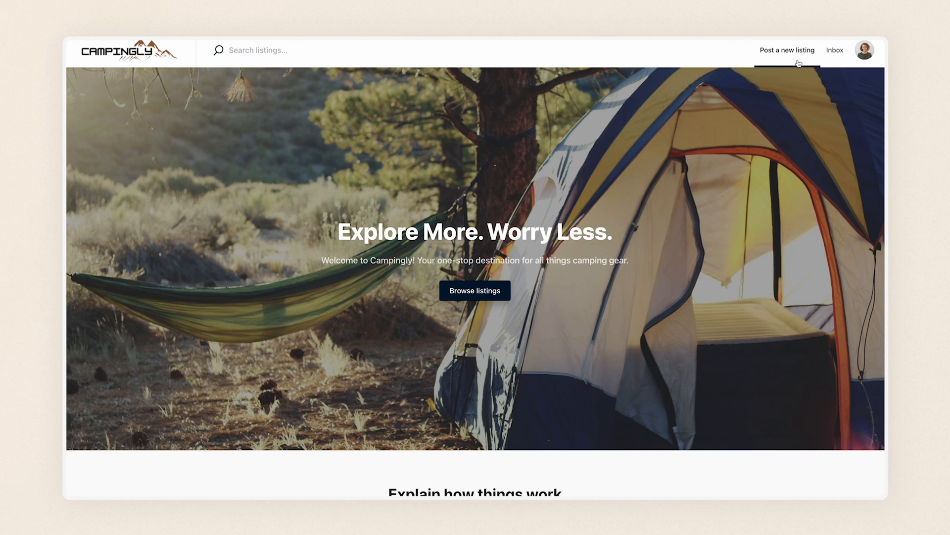
# - Start a new listing as Tents / Backpacking tents and begin its title 'Lightw'
pyautogui.click(787, 49)
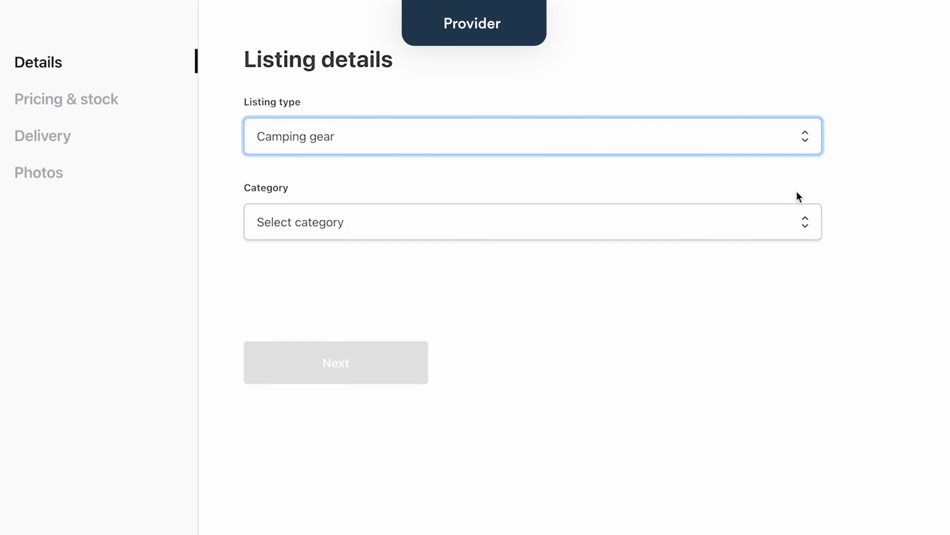
pyautogui.click(533, 222)
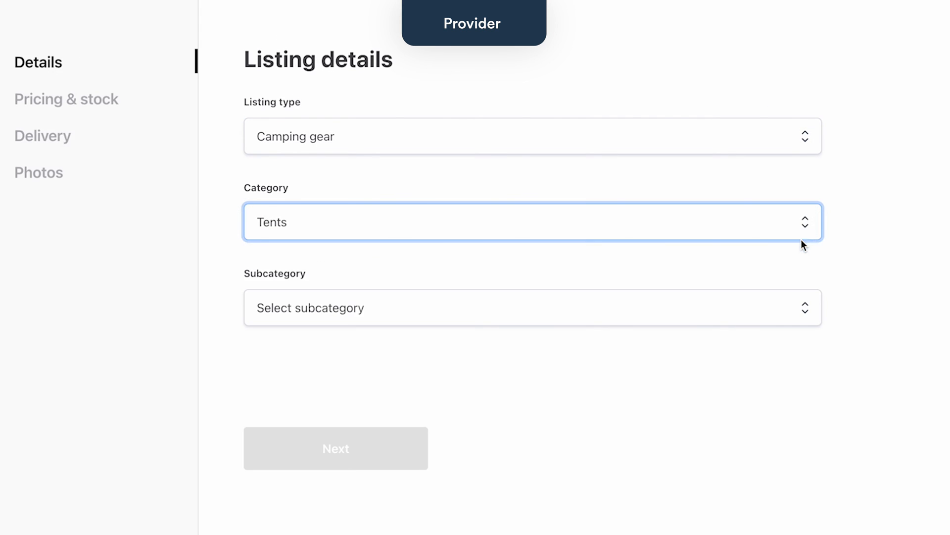
pyautogui.click(533, 307)
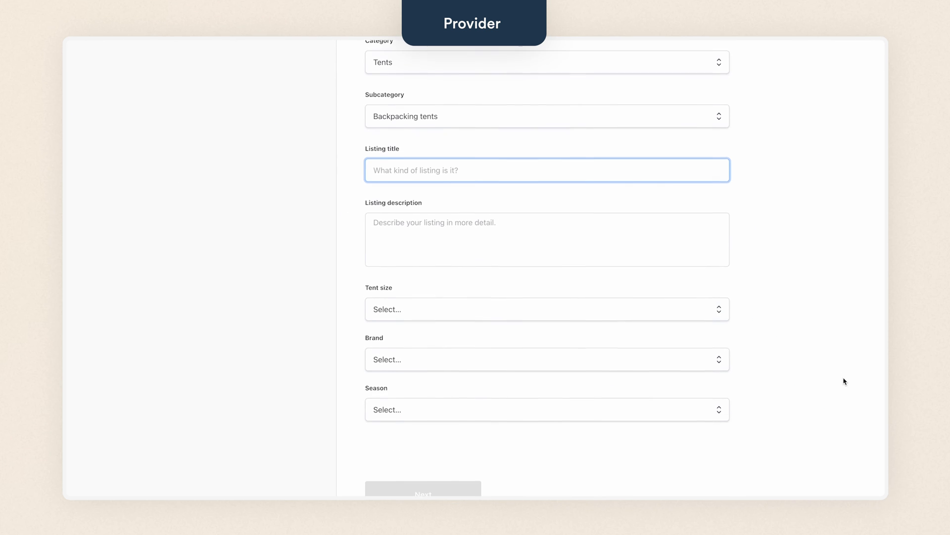
pyautogui.write('Lightw')
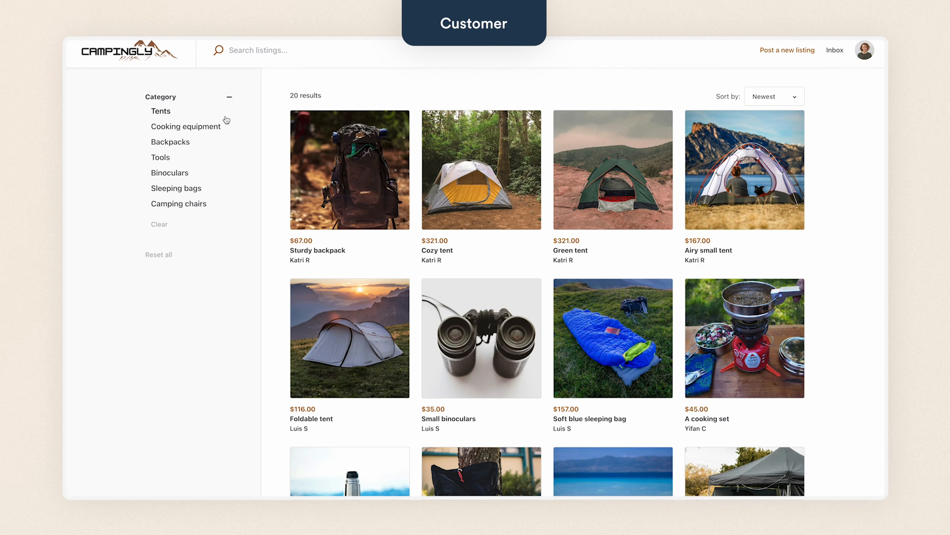
# - Filter search results to Backpacking tents sized for 2 people
pyautogui.click(161, 111)
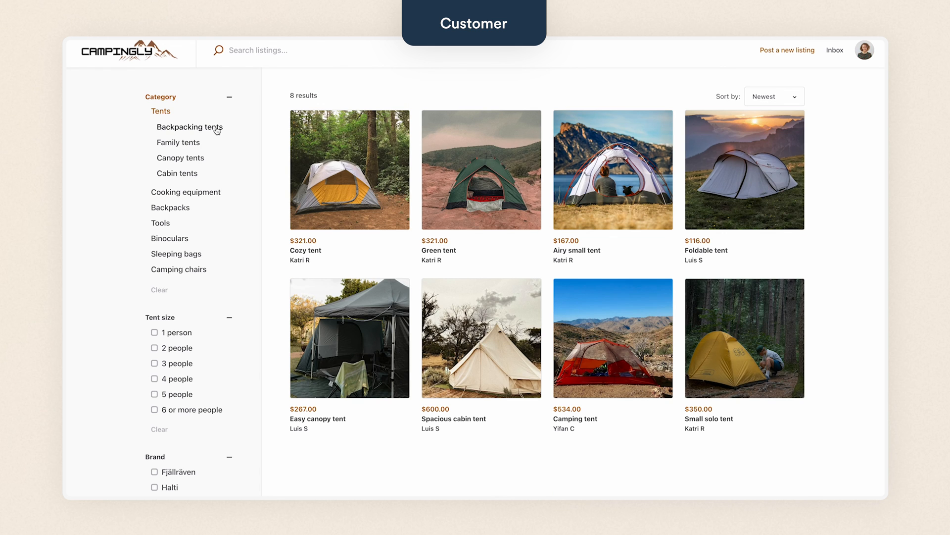
pyautogui.click(154, 347)
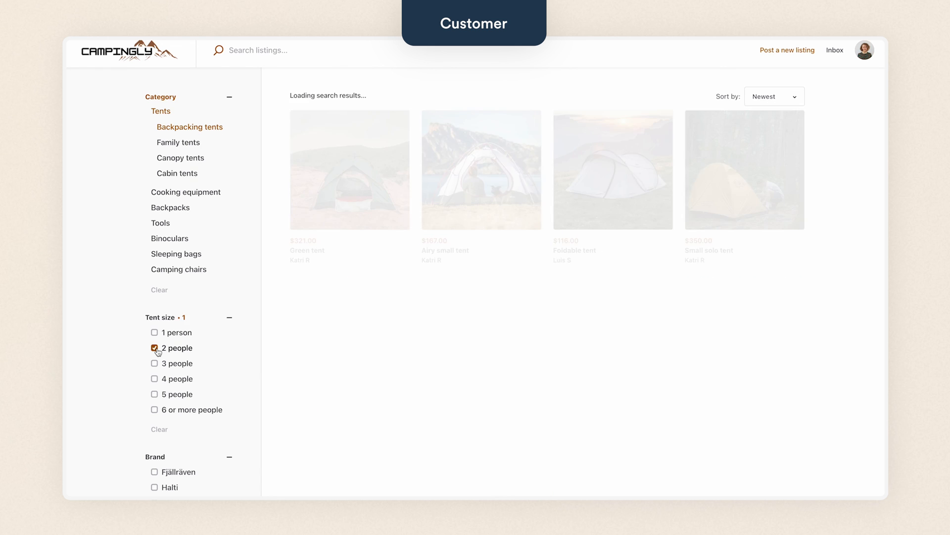